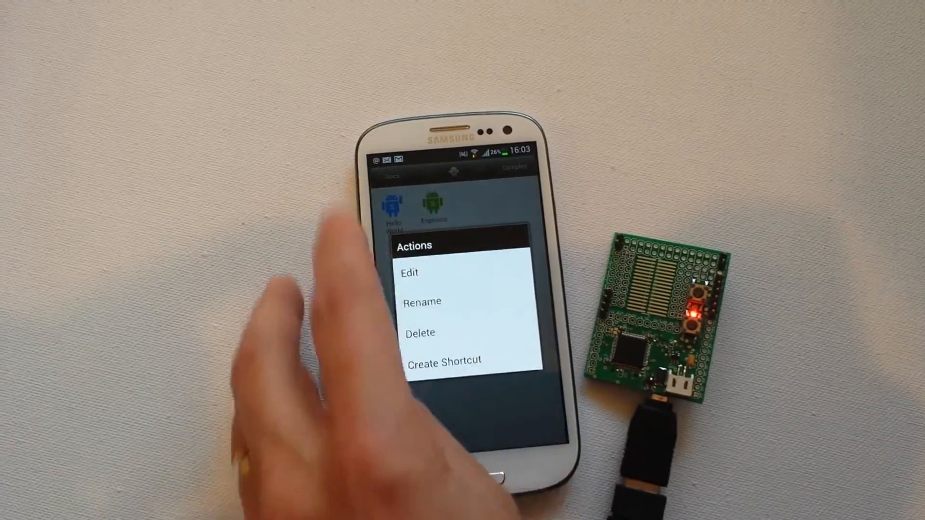
Step: Dismiss the Actions popup to return to the scripts list with Hello World and Espruino
{"action": "left_click", "coordinate": [409, 273]}
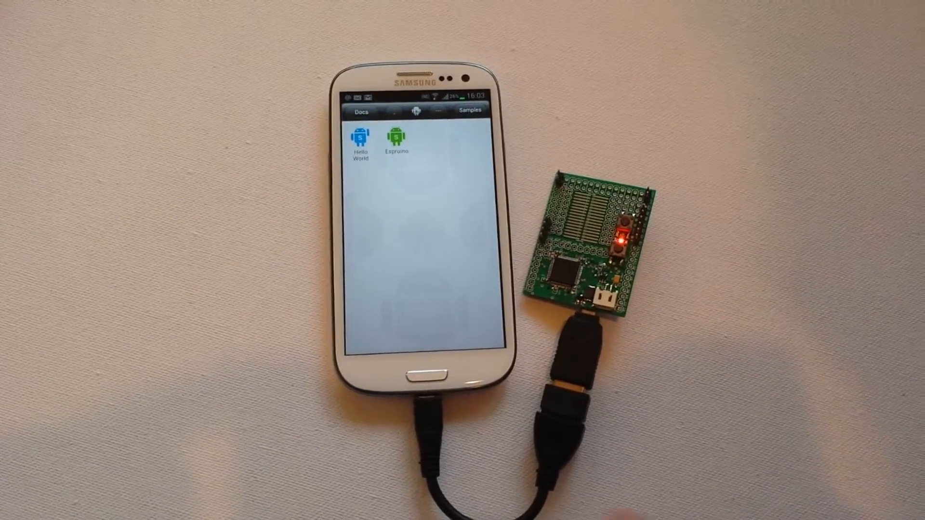
Step: Run the Espruino demo script and connect the phone to the Espruino board
{"action": "left_click", "coordinate": [396, 136]}
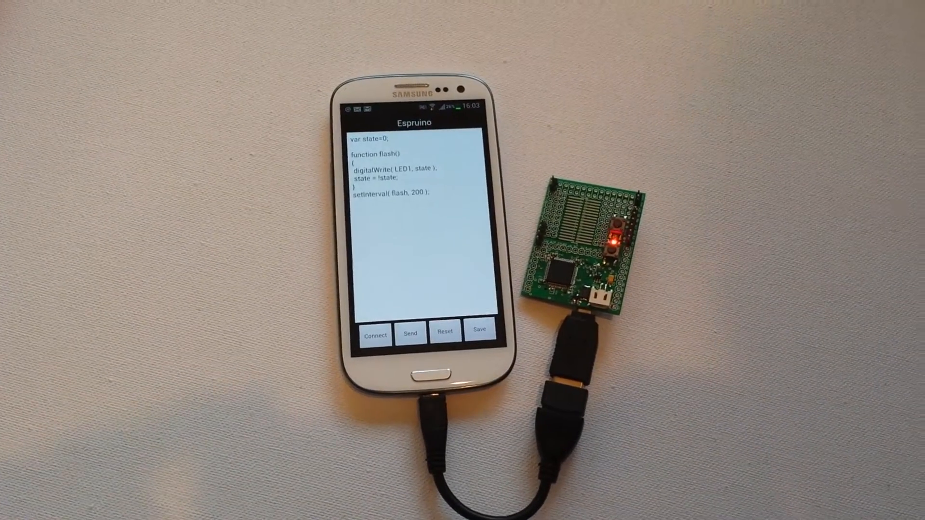
{"action": "left_click", "coordinate": [479, 330]}
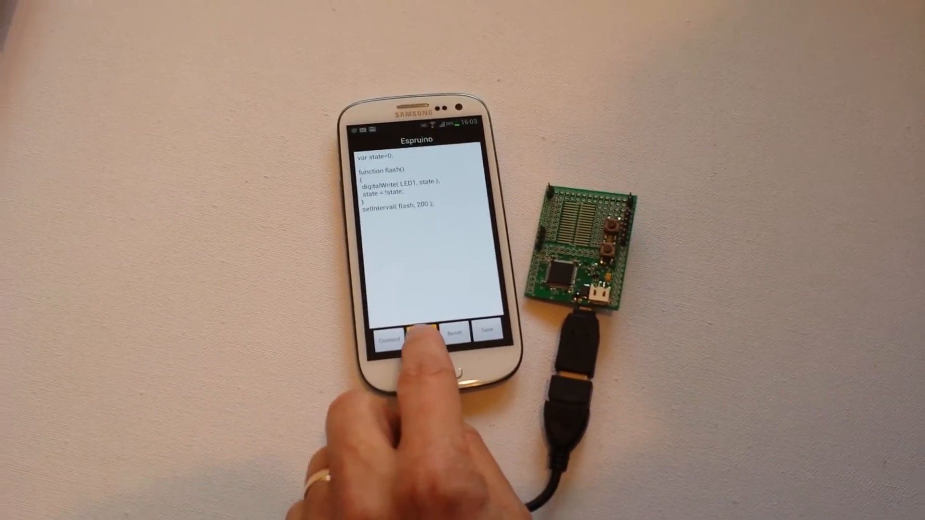
Step: Send the LED1 toggle-every-200 ms program to the board so its red LED flashes
{"action": "left_click", "coordinate": [418, 338]}
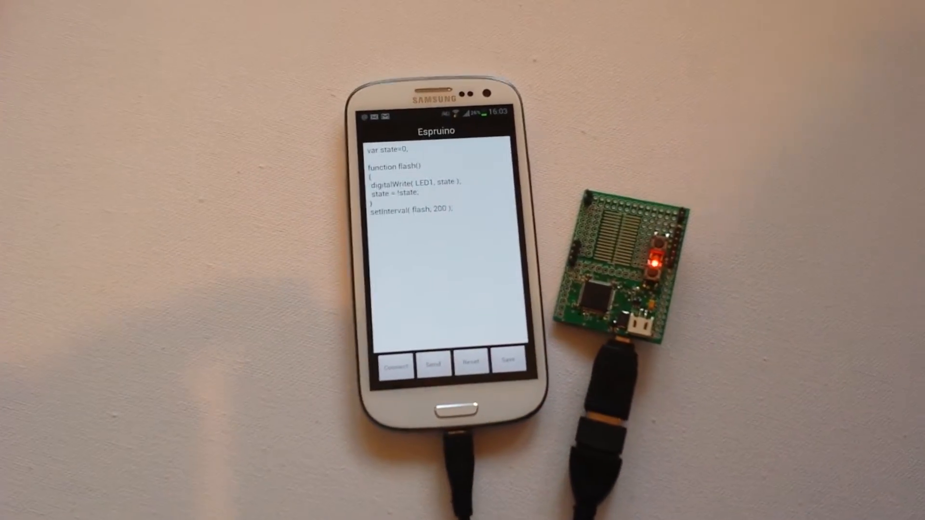